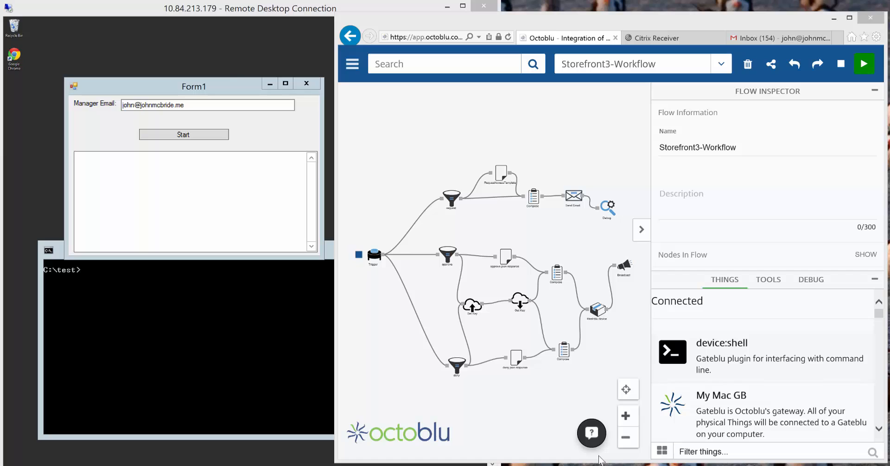
pyautogui.moveTo(63, 254)
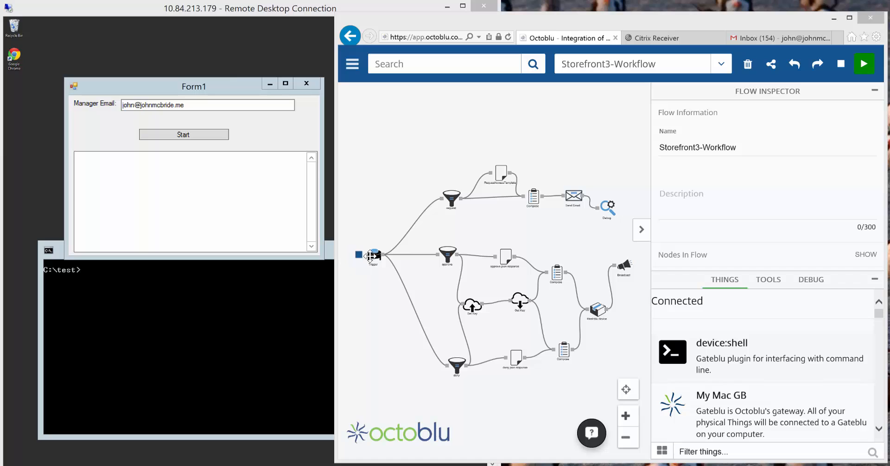
pyautogui.moveTo(372, 256)
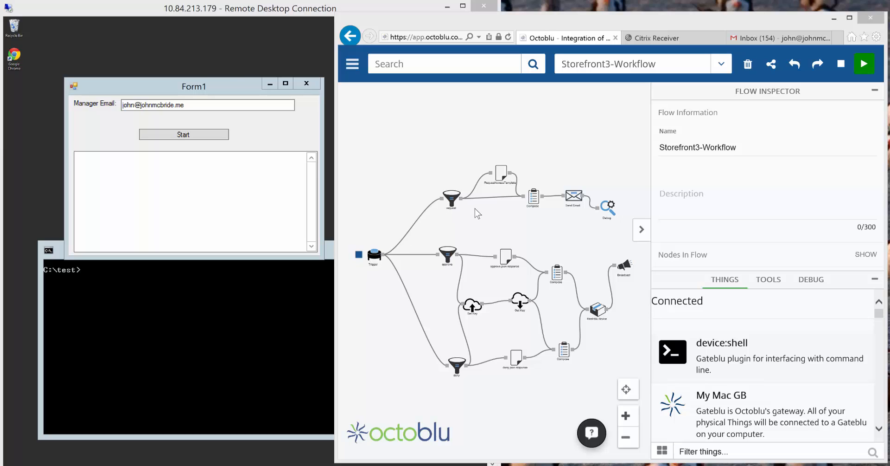
pyautogui.moveTo(540, 205)
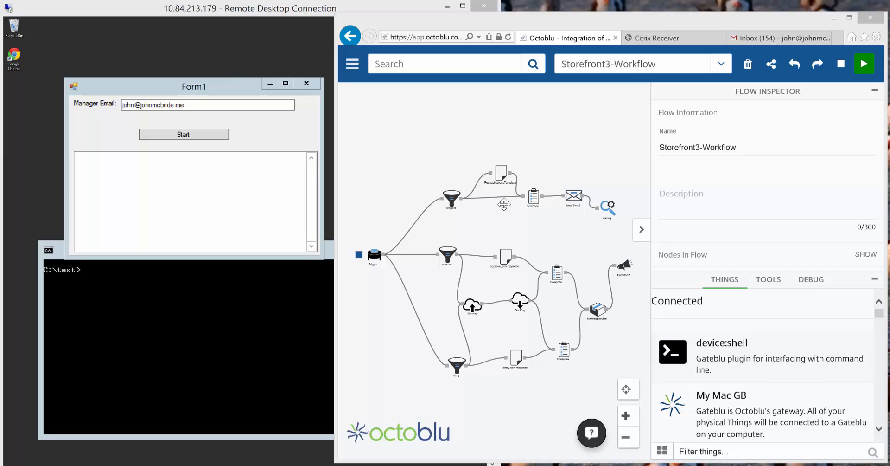
pyautogui.moveTo(206, 56)
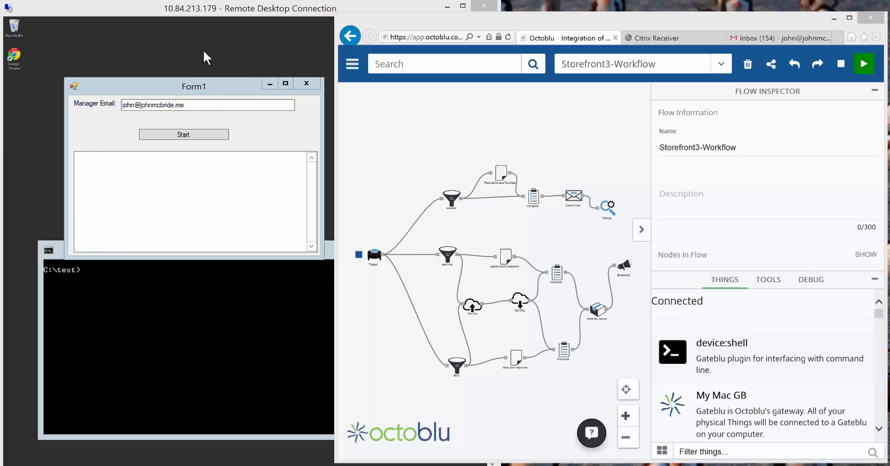
pyautogui.moveTo(198, 91)
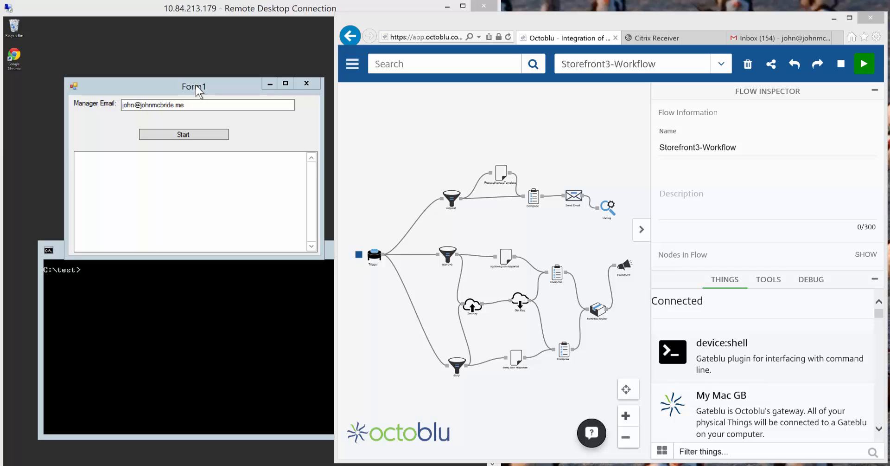
pyautogui.moveTo(187, 92)
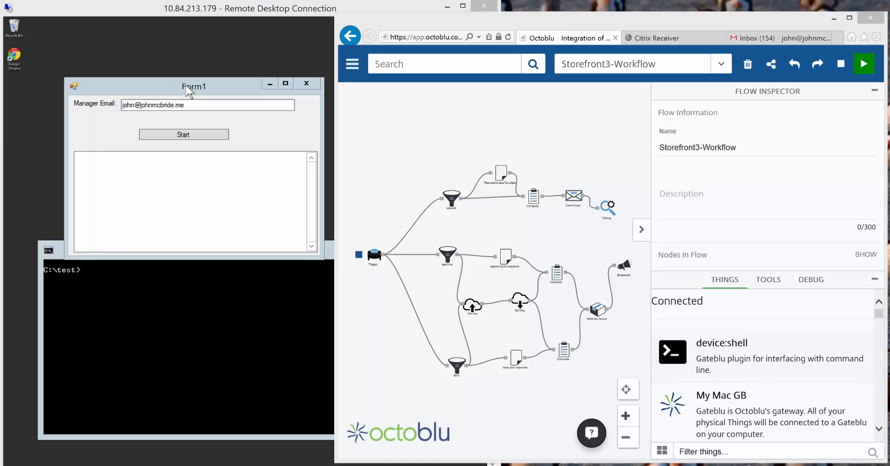
pyautogui.moveTo(262, 425)
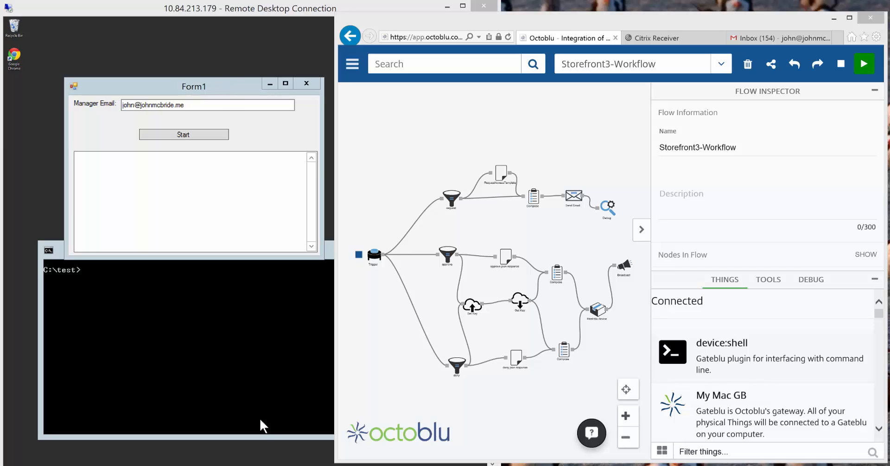
# Show the StoreFront All Apps page listing Calculator via the Citrix Receiver tab
pyautogui.click(657, 38)
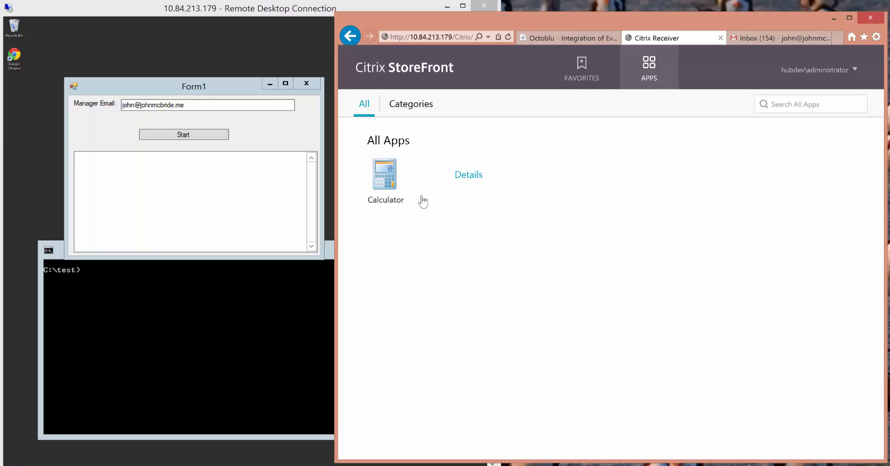
pyautogui.moveTo(432, 178)
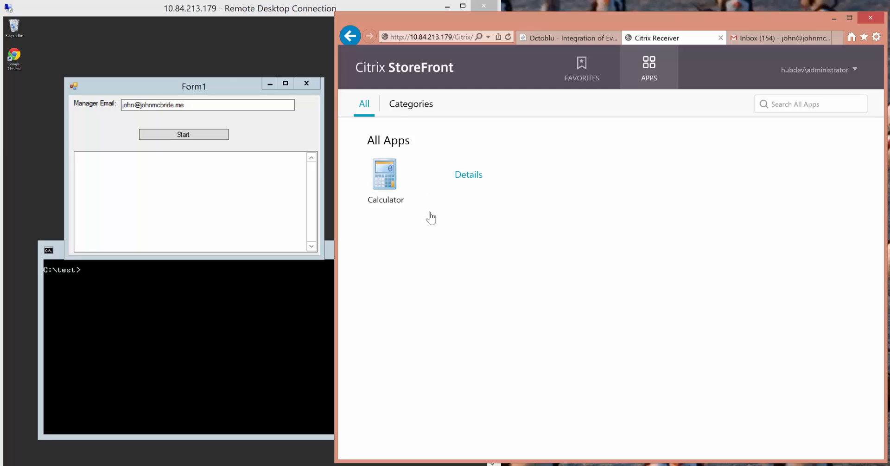
pyautogui.moveTo(386, 193)
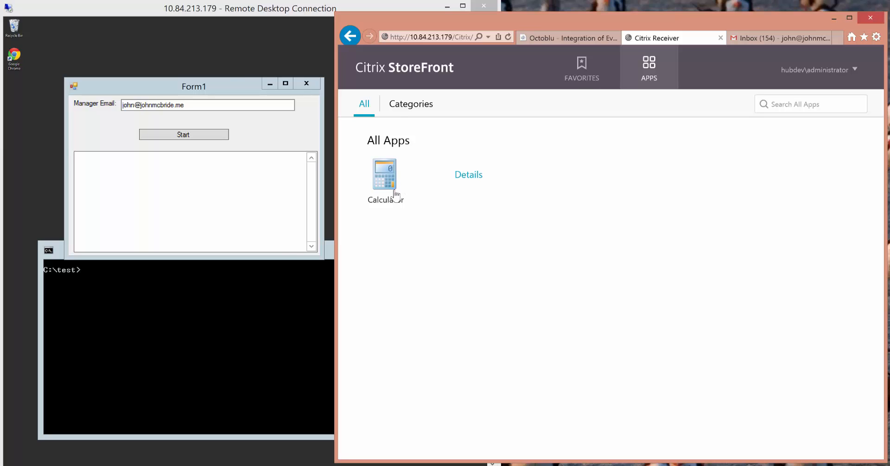
# Return to the Storefront3-Workflow designer and check the request log output
pyautogui.click(564, 37)
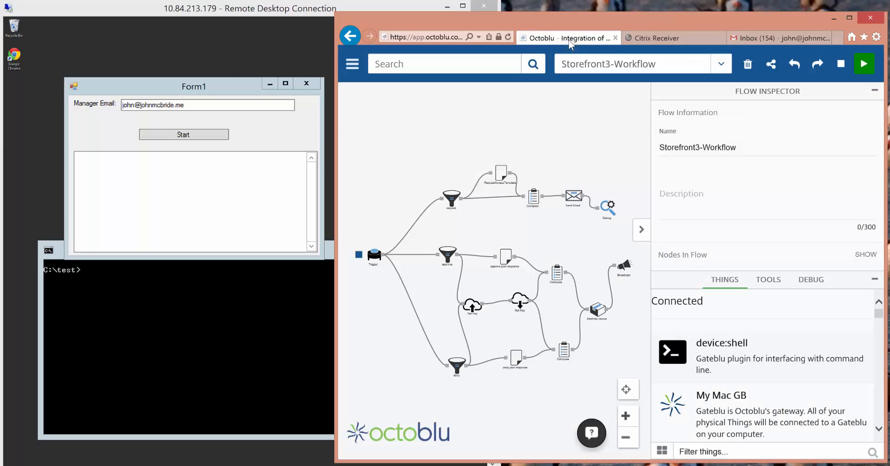
pyautogui.moveTo(521, 332)
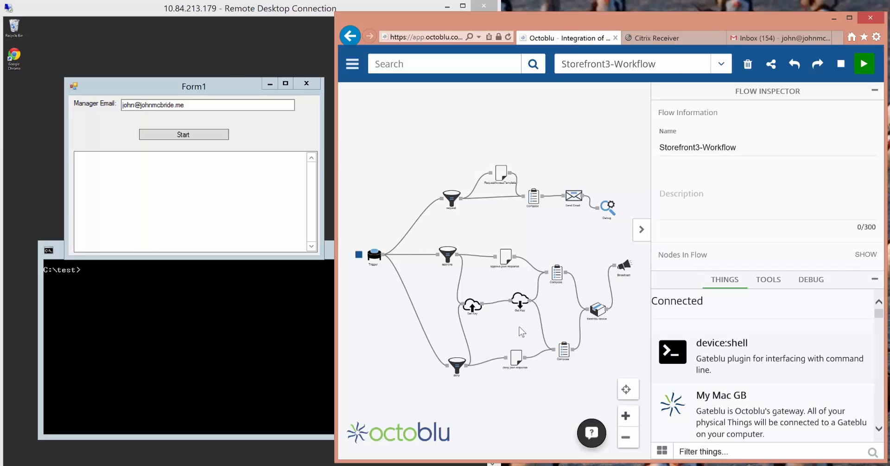
pyautogui.click(183, 135)
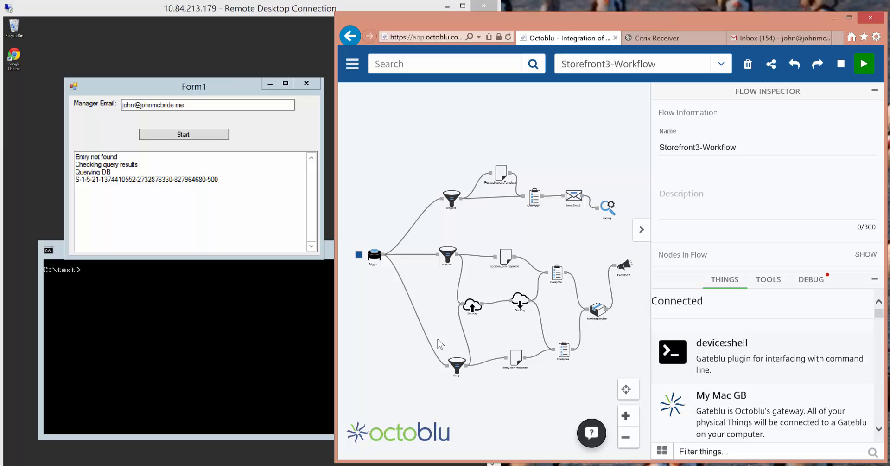
pyautogui.moveTo(389, 246)
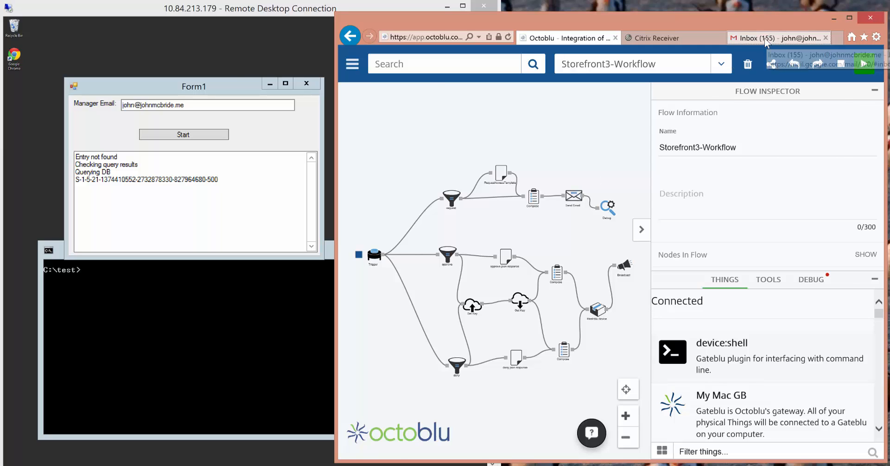
# Open the Workflow Approval email and highlight the XD76.Calculator access request
pyautogui.click(772, 37)
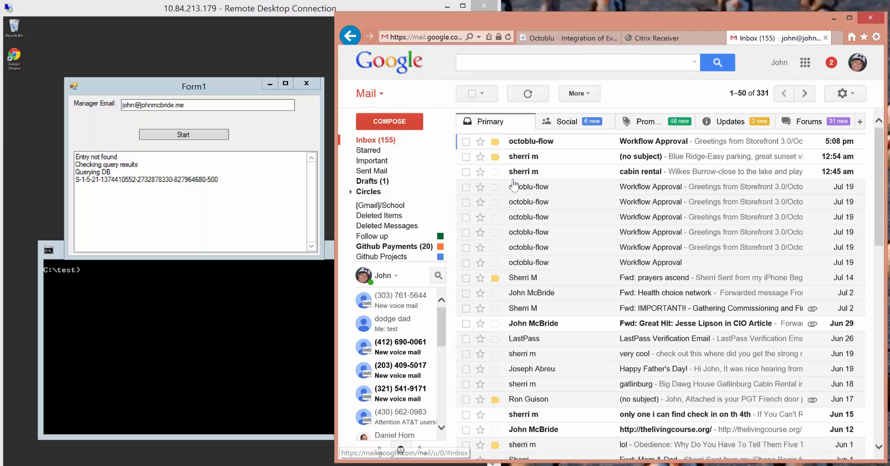
pyautogui.click(182, 134)
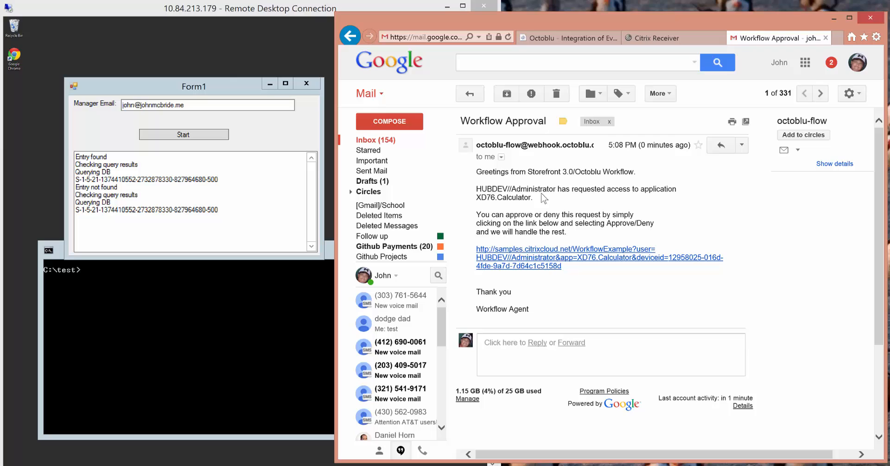
pyautogui.moveTo(557, 215)
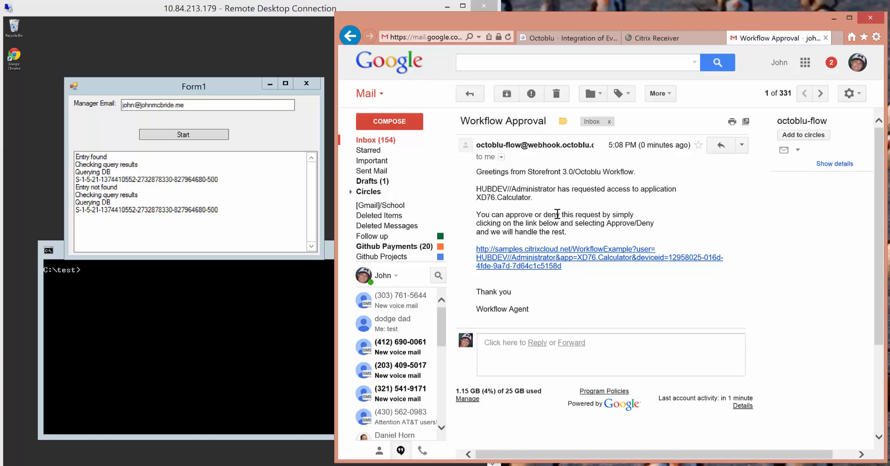
pyautogui.moveTo(477, 190)
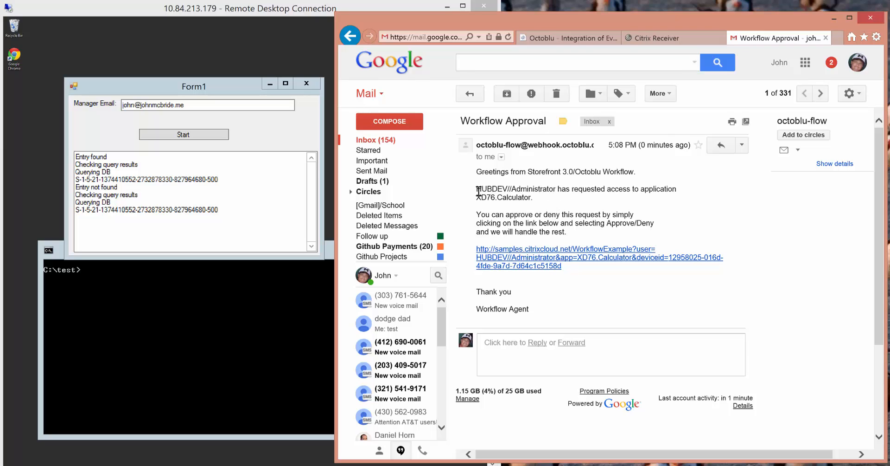
pyautogui.moveTo(475, 188); pyautogui.dragTo(532, 197)
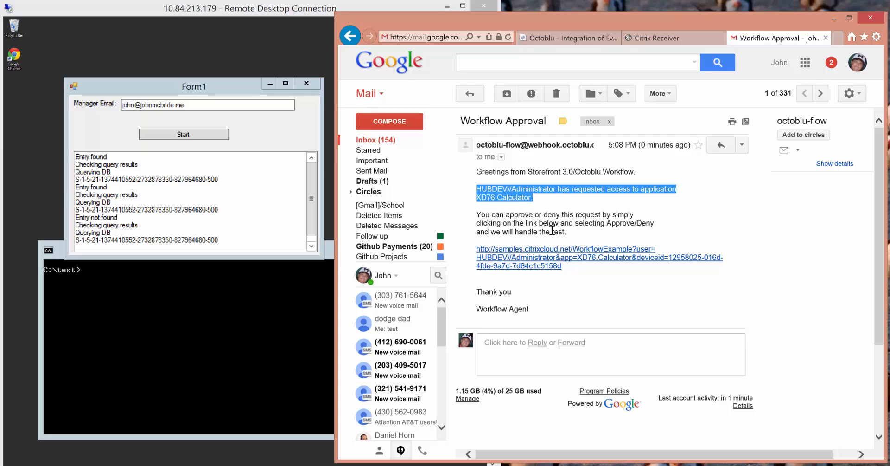
pyautogui.moveTo(525, 261)
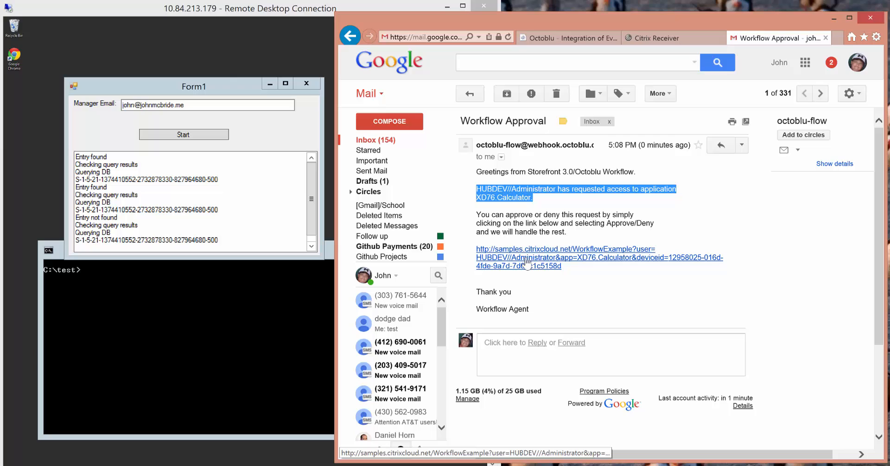
pyautogui.moveTo(525, 260)
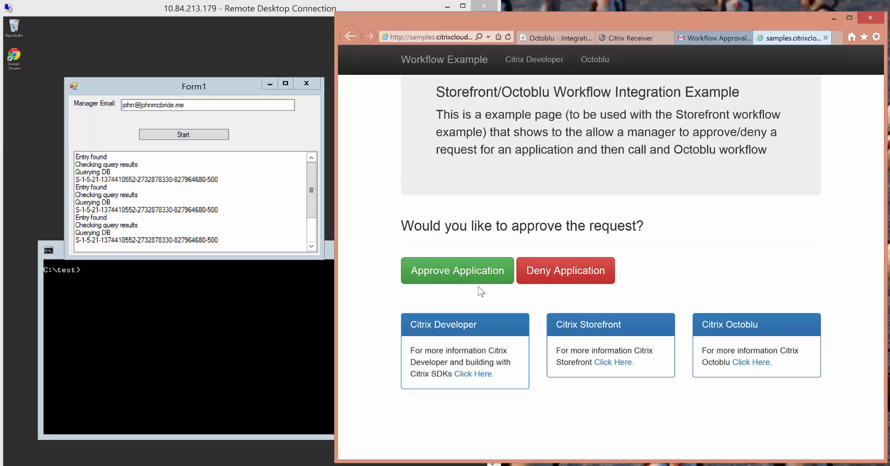
pyautogui.moveTo(475, 280)
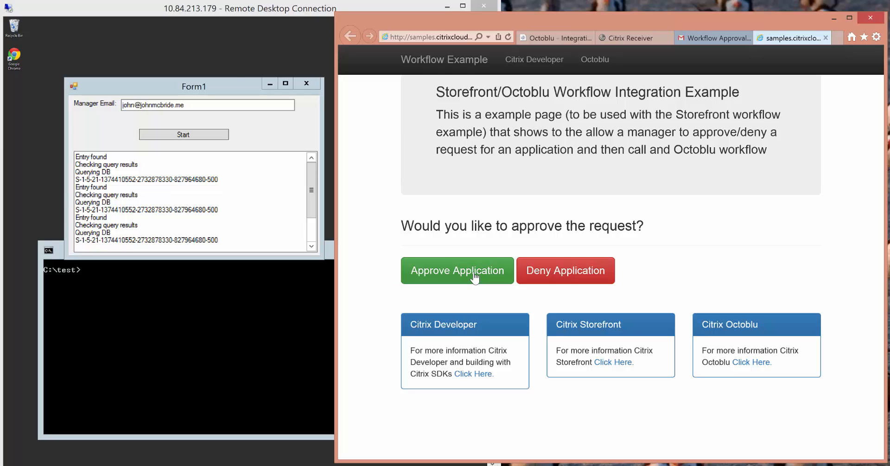
# Approve the Calculator request with the green Approve Application button
pyautogui.click(457, 270)
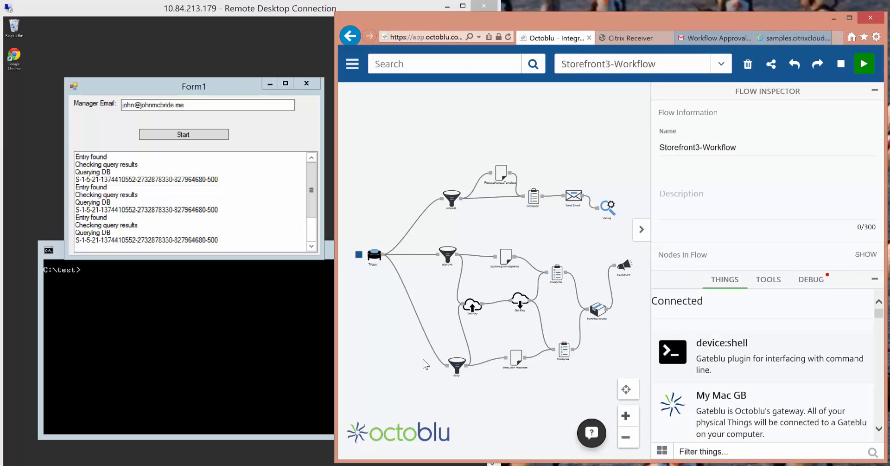
pyautogui.moveTo(435, 281)
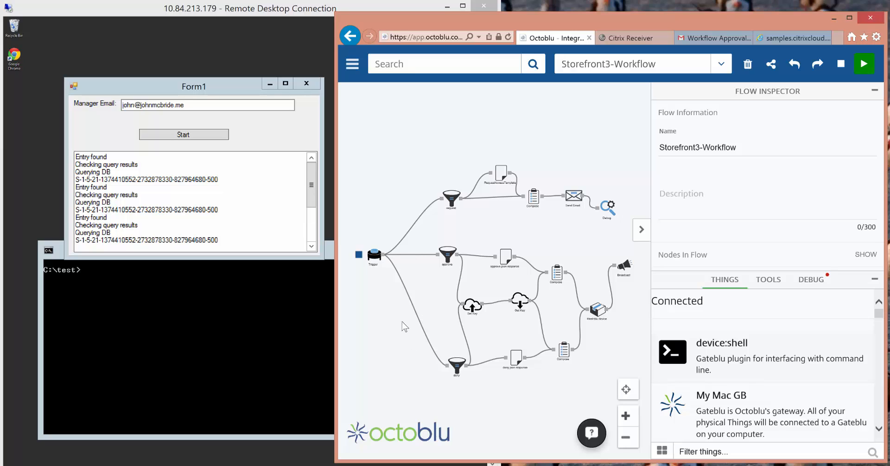
pyautogui.moveTo(399, 258)
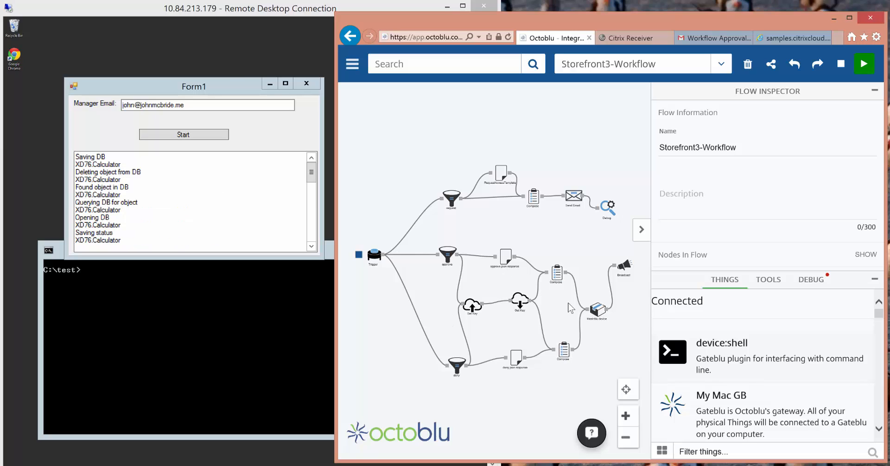
pyautogui.moveTo(604, 254)
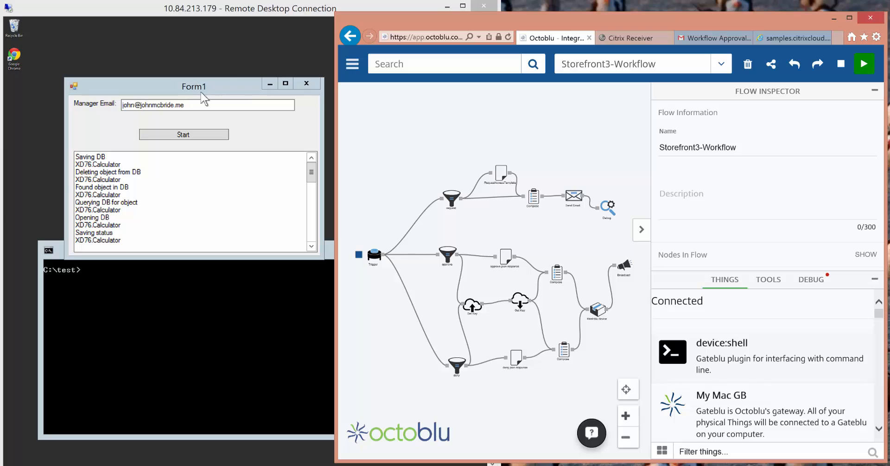
pyautogui.moveTo(203, 98)
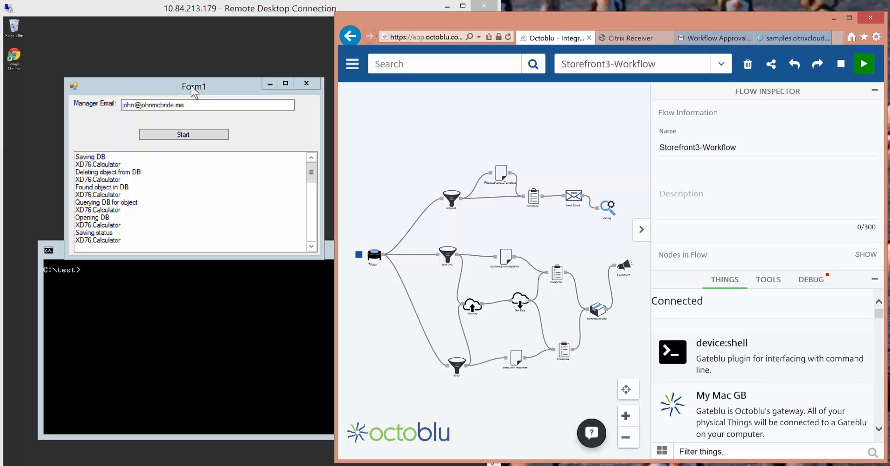
pyautogui.moveTo(203, 98)
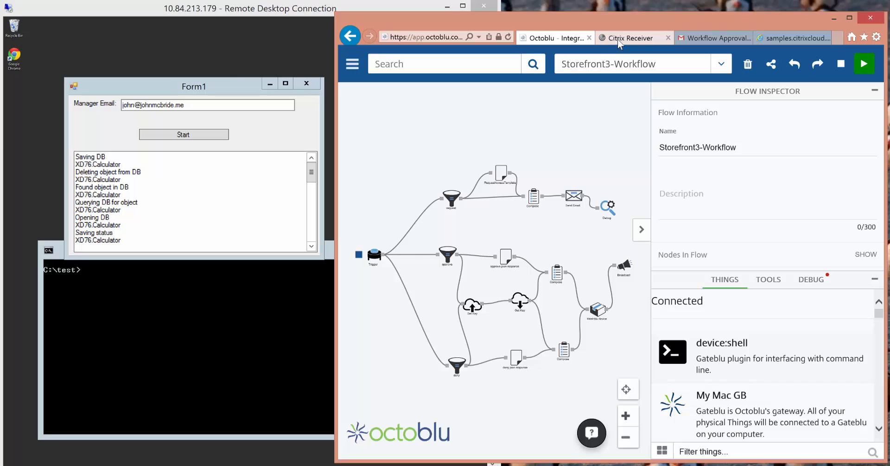
# Launch Calculator from the Favorites list in Citrix Receiver
pyautogui.click(630, 38)
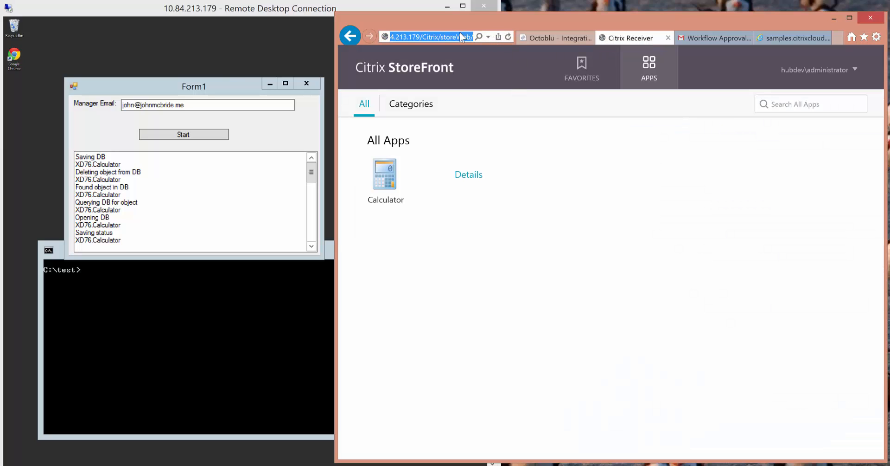
pyautogui.click(581, 67)
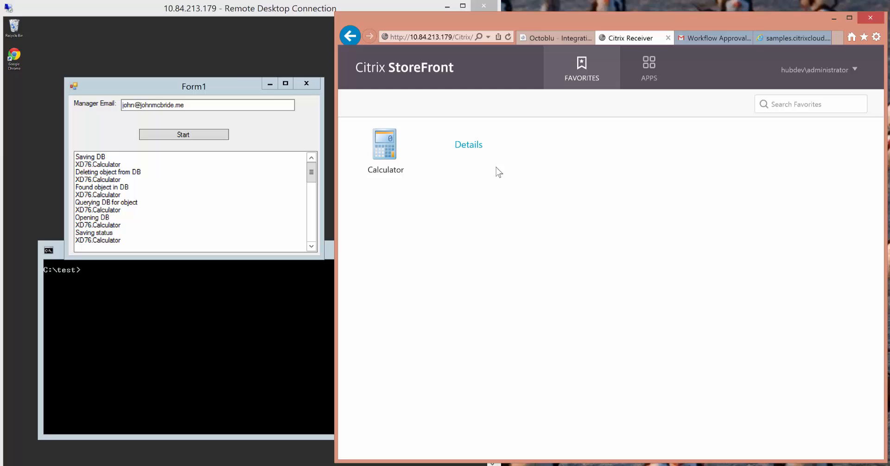
pyautogui.click(385, 143)
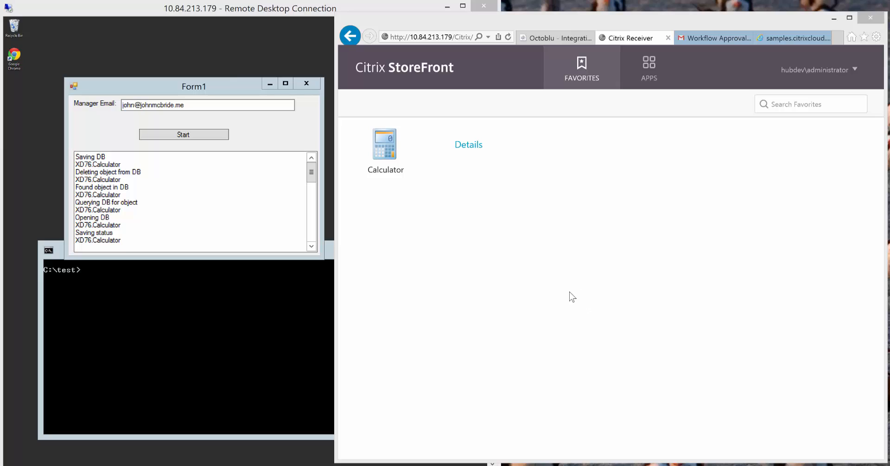
pyautogui.click(385, 144)
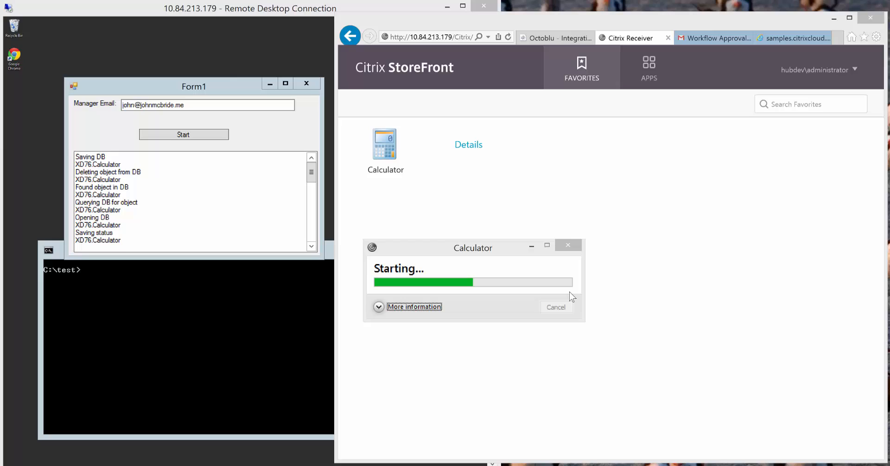